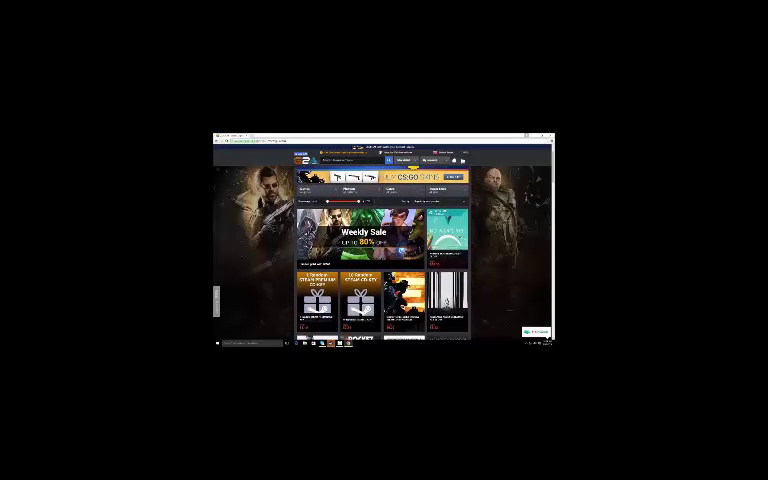
Step: Resume the saved Outlast game from the menu
scroll(down, 3)
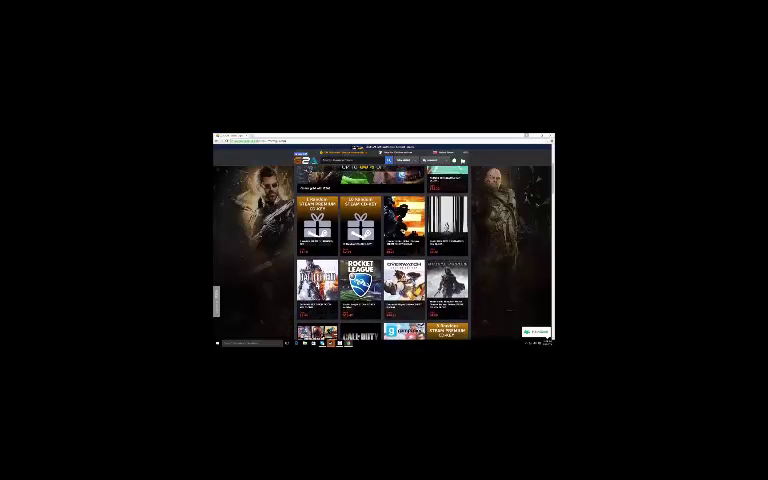
scroll(down, 3)
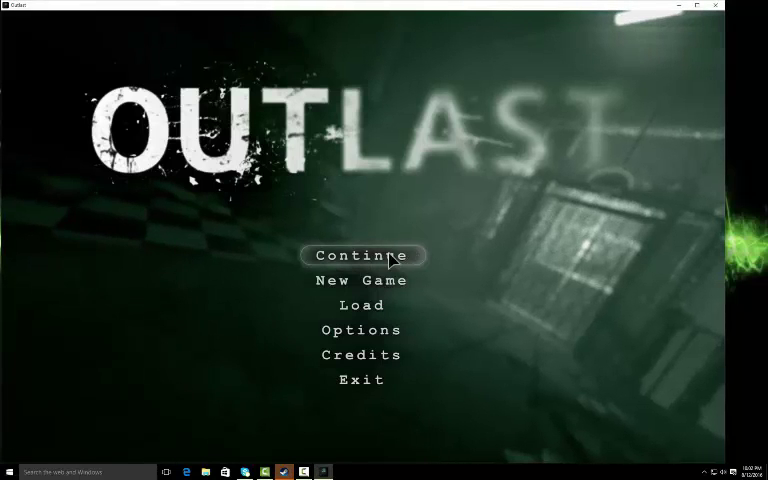
click(363, 255)
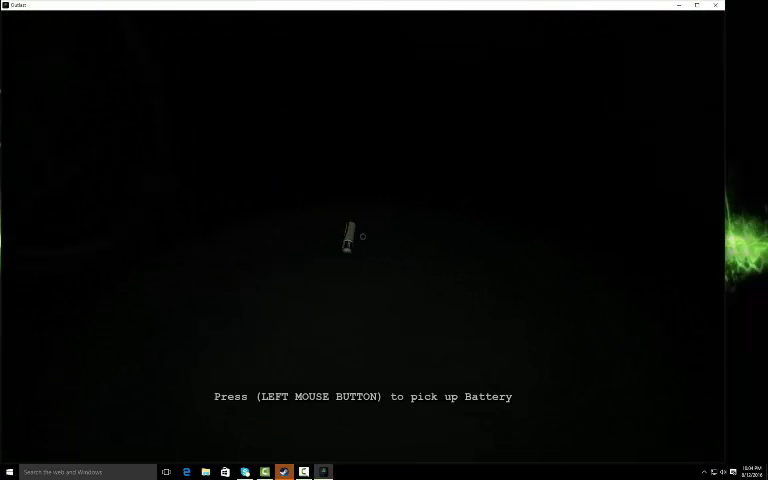
Step: Pick up the battery ahead and continue to the ledge, jumping at the prompt
click(350, 237)
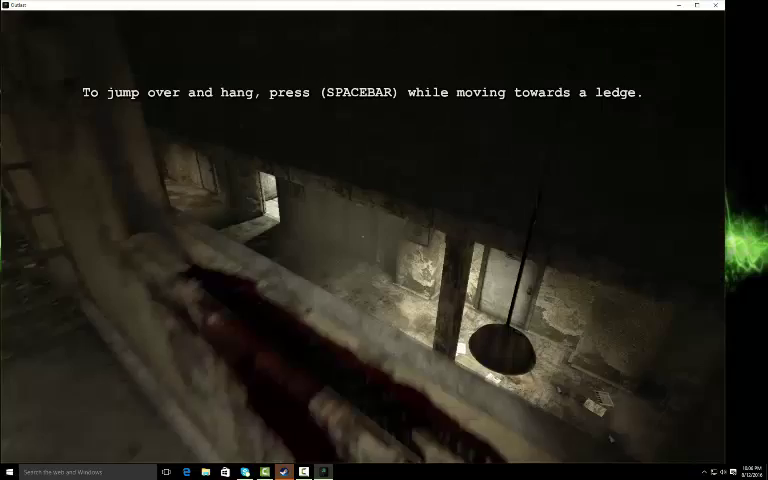
key(space)
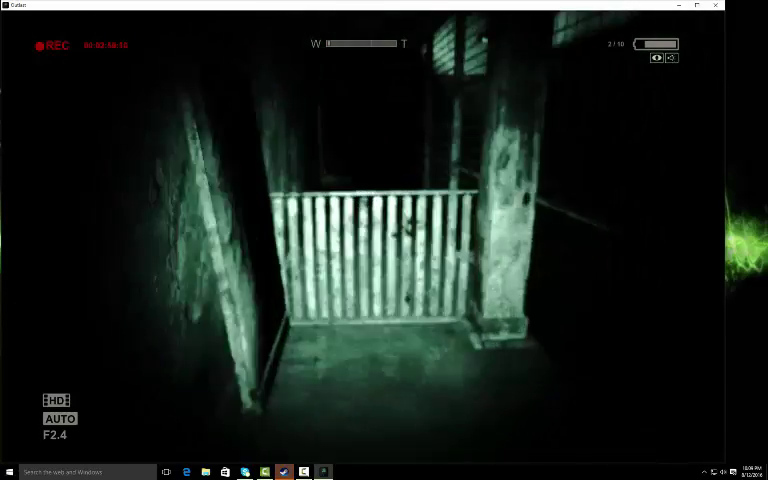
Step: Walk past the gate to the tiled bathroom and pick up the floor battery
key(w)
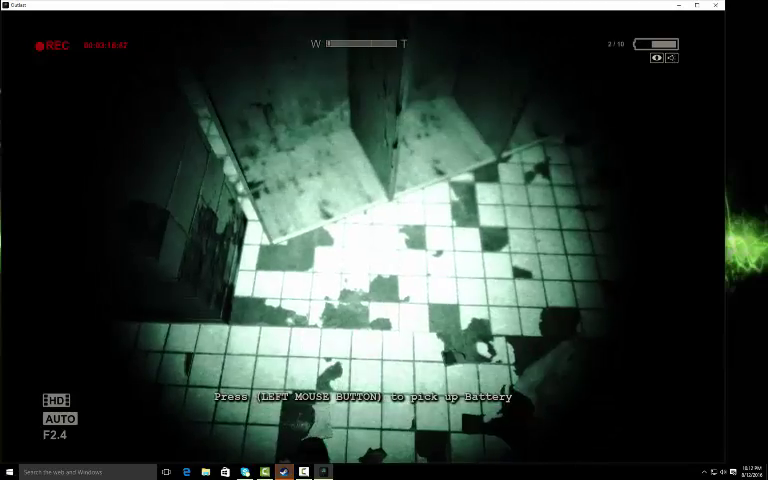
click(384, 240)
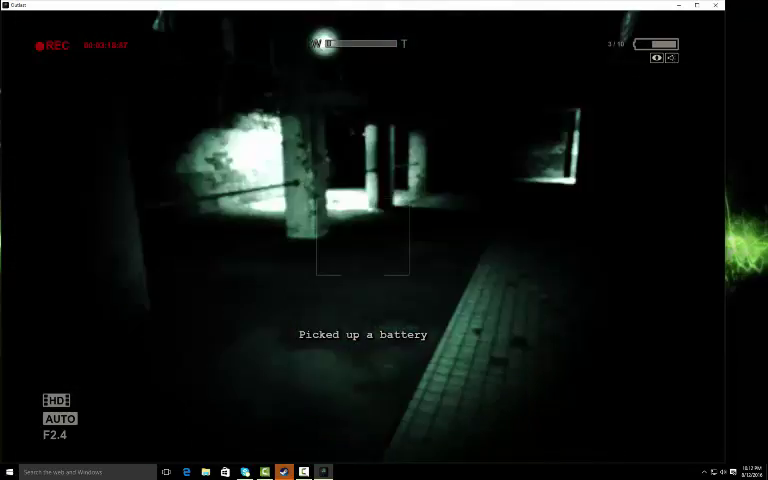